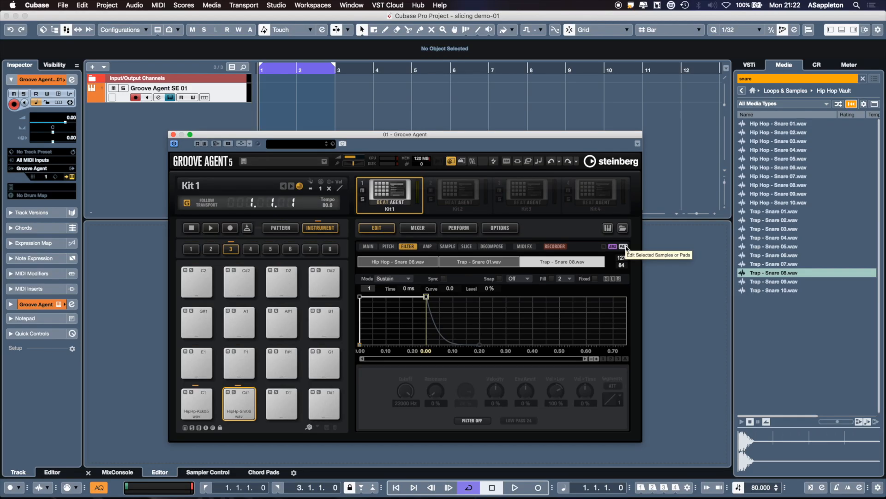
Limit editing to the selected Trap - Snare 08.wav layer instead of all pad layers
click(624, 245)
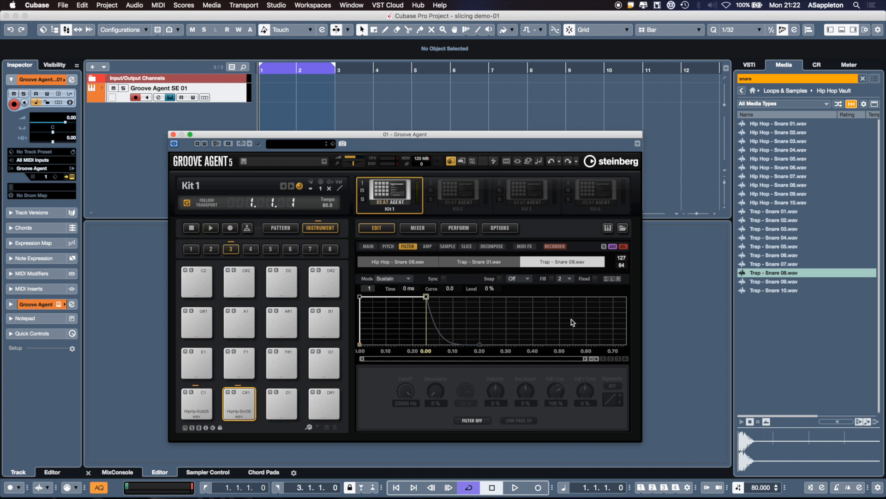
Switch the Trap Snare 08 layer's filter from Off to Bit Red mode
click(471, 419)
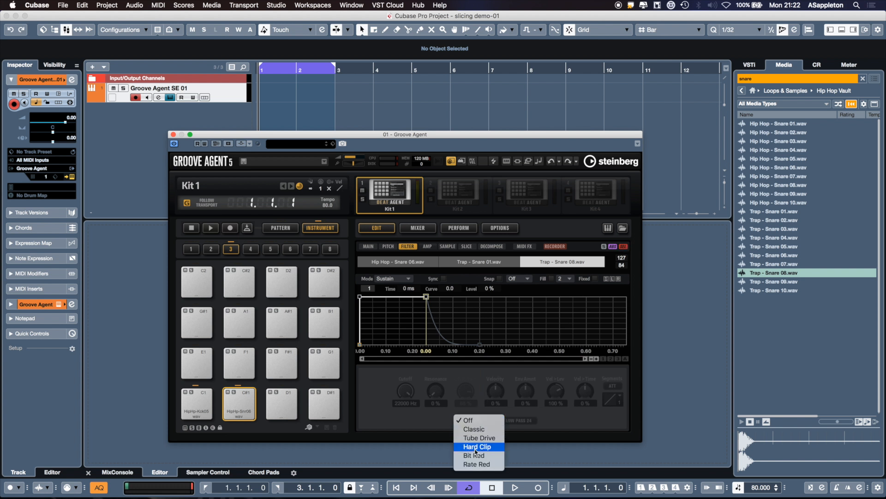
click(473, 455)
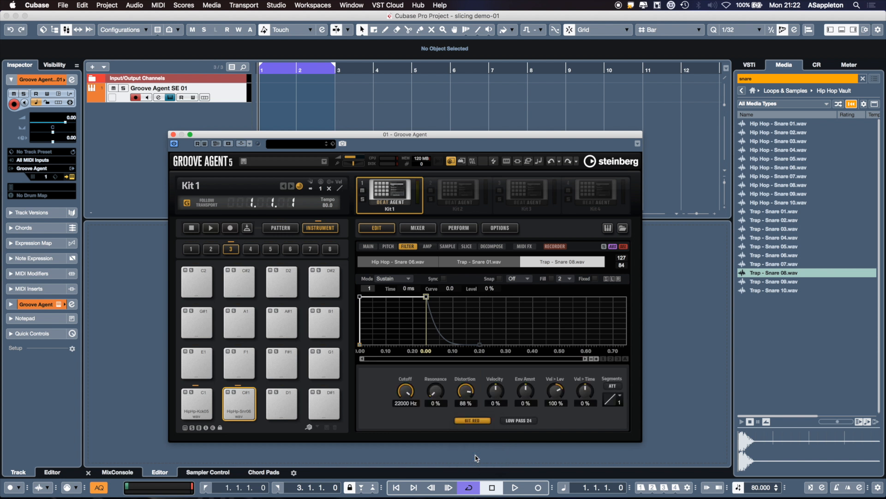